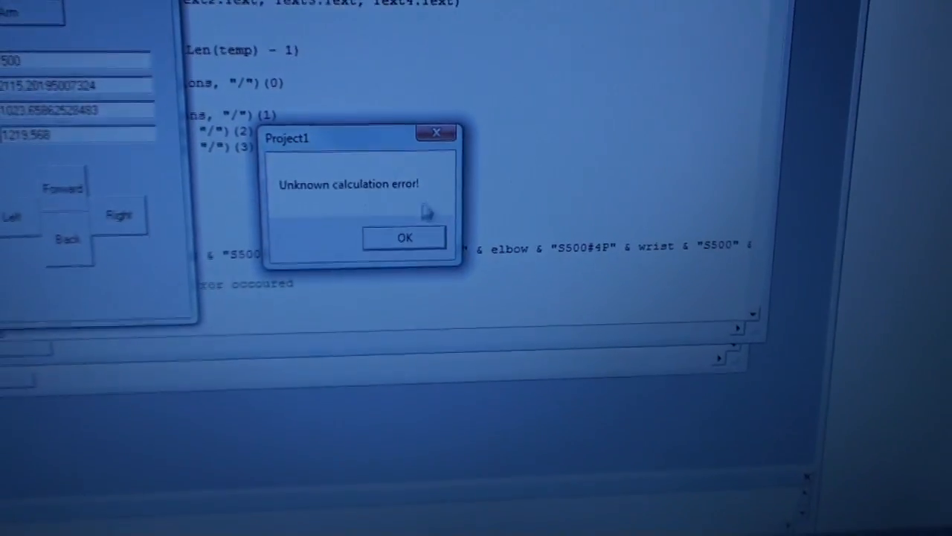
# - Acknowledge the 'Unknown calculation error!' message so Form1 is showing again
pyautogui.click(405, 237)
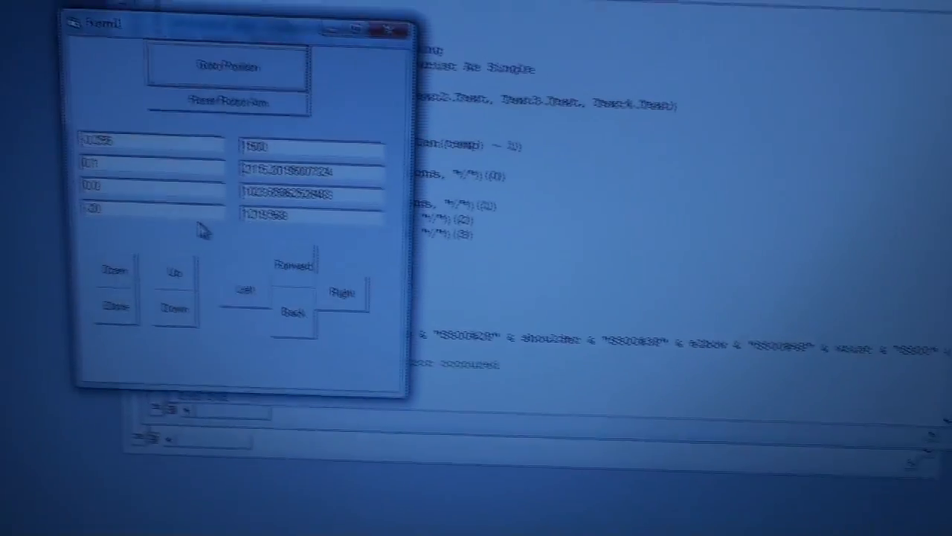